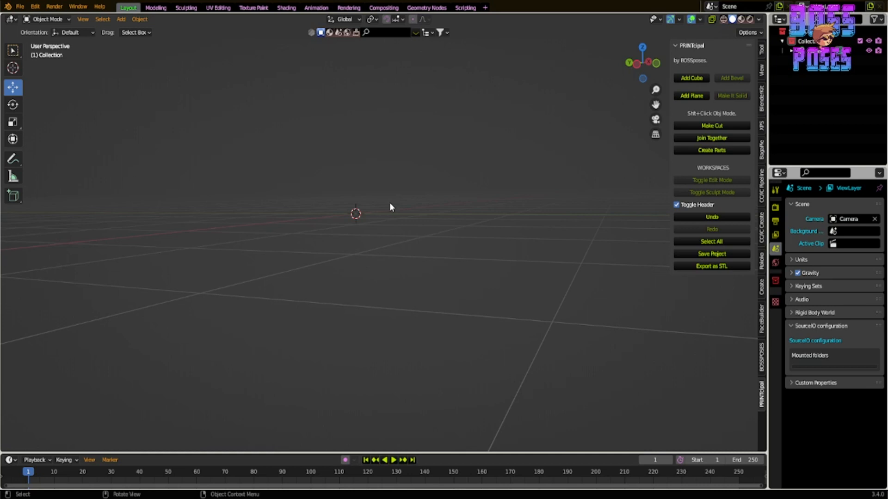
{"action": "mouse_move", "coordinate": [466, 105]}
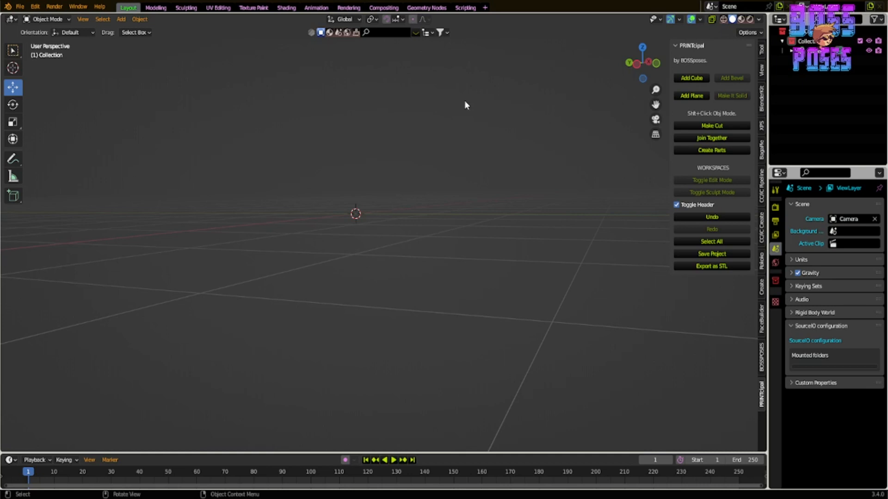
{"action": "mouse_move", "coordinate": [536, 82]}
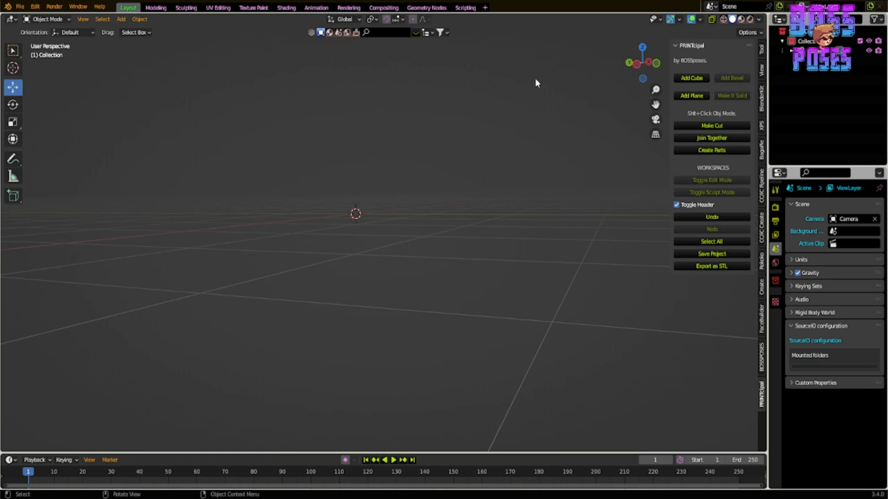
{"action": "mouse_move", "coordinate": [576, 66]}
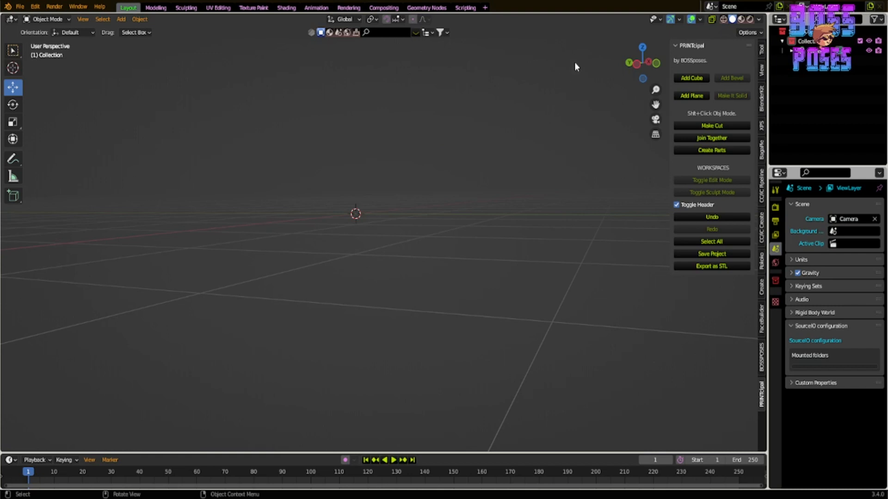
{"action": "mouse_move", "coordinate": [605, 102]}
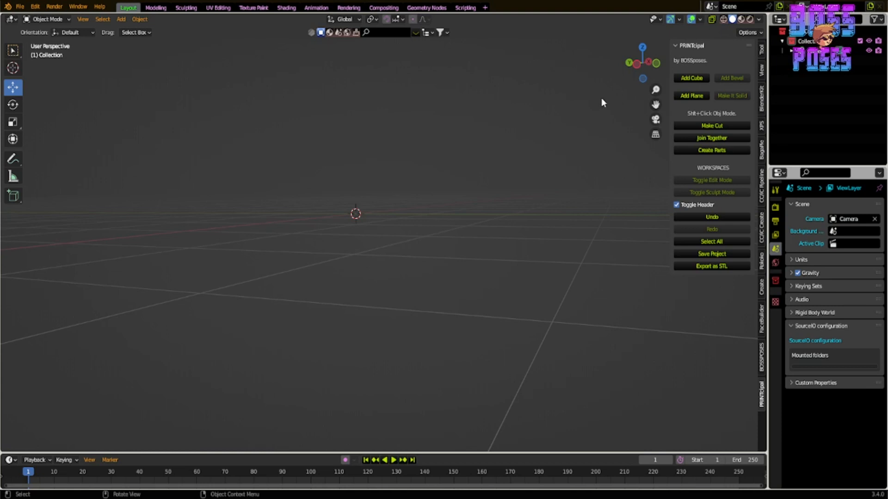
{"action": "mouse_move", "coordinate": [516, 96]}
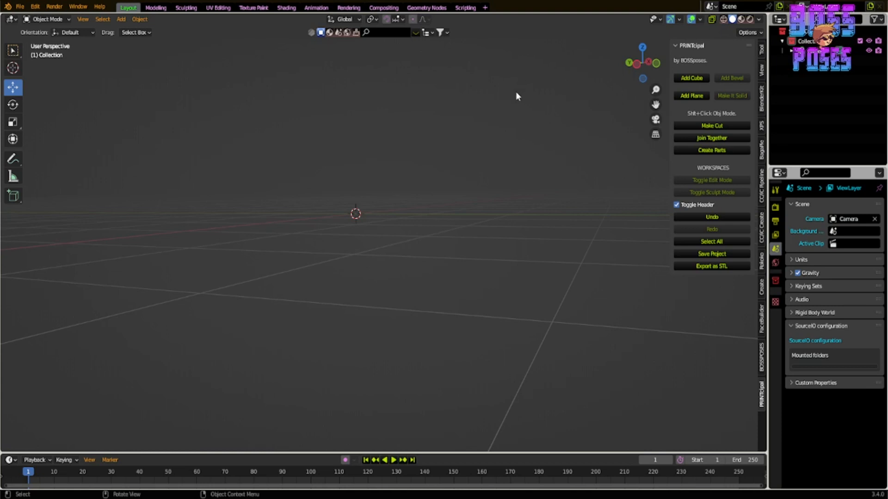
{"action": "mouse_move", "coordinate": [505, 99]}
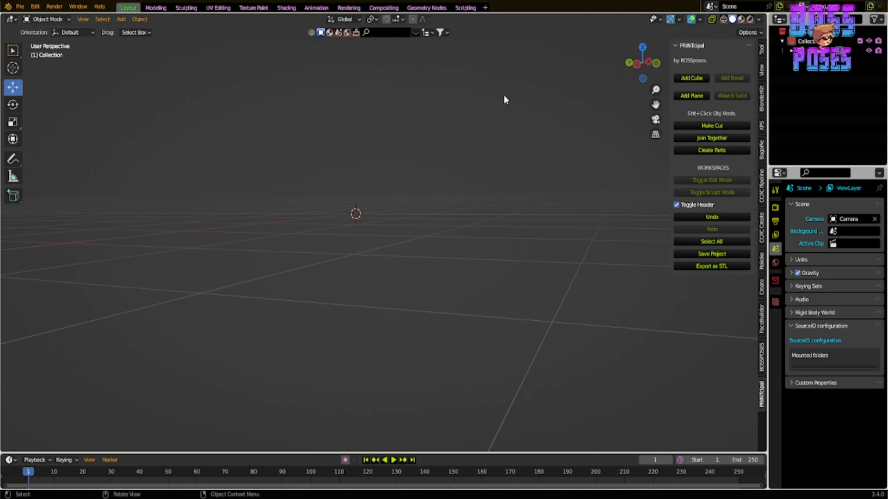
{"action": "mouse_move", "coordinate": [495, 106]}
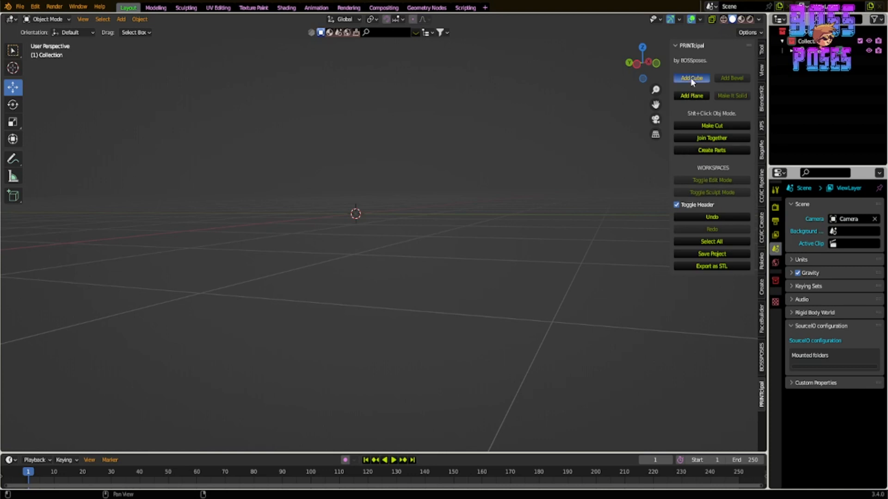
- Add a cube and a plane with the PRINTcipal panel to start the split box
{"action": "left_click", "coordinate": [691, 95]}
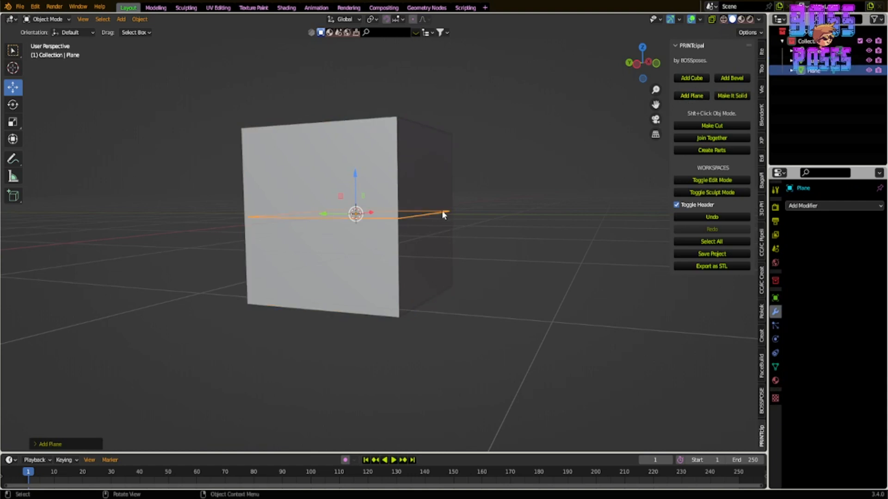
{"action": "left_click", "coordinate": [731, 96]}
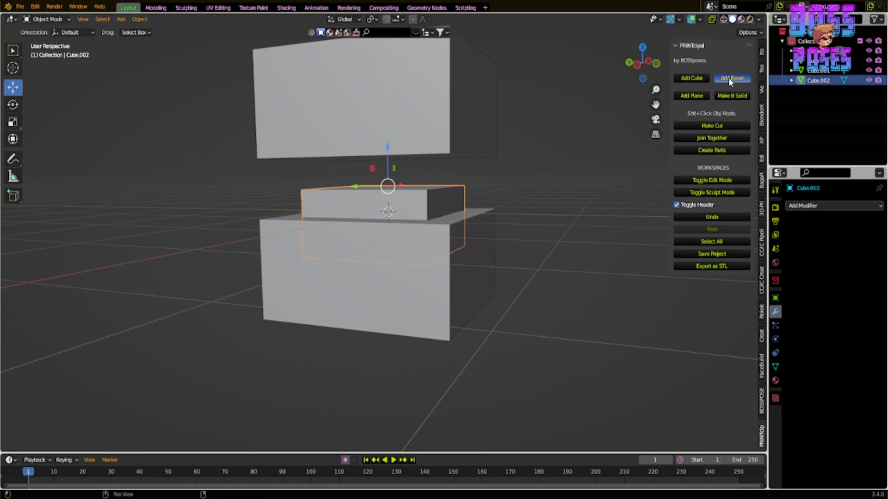
- Apply Add Bevel to the small pin block to round its edges
{"action": "left_click", "coordinate": [732, 78]}
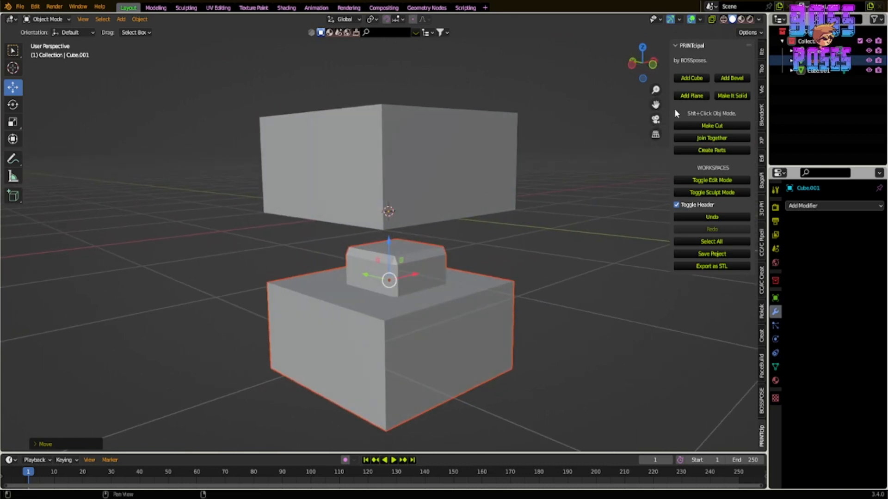
{"action": "mouse_move", "coordinate": [710, 108]}
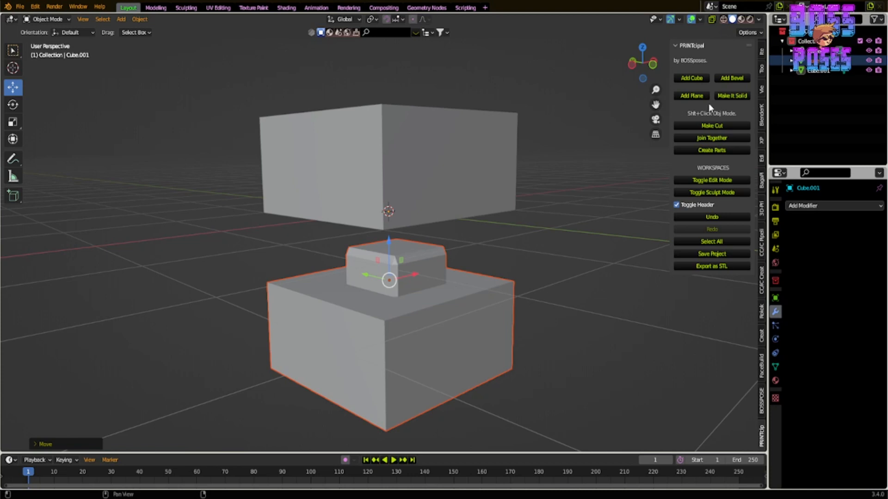
{"action": "mouse_move", "coordinate": [621, 117]}
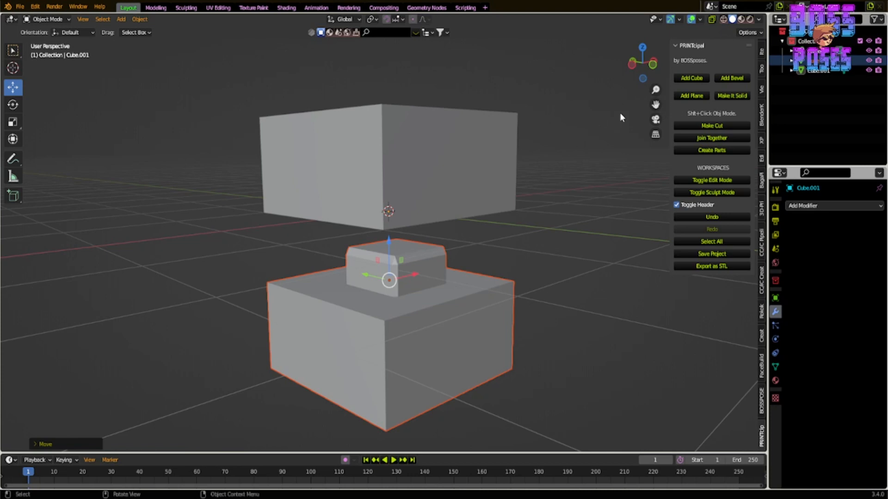
{"action": "mouse_move", "coordinate": [701, 124]}
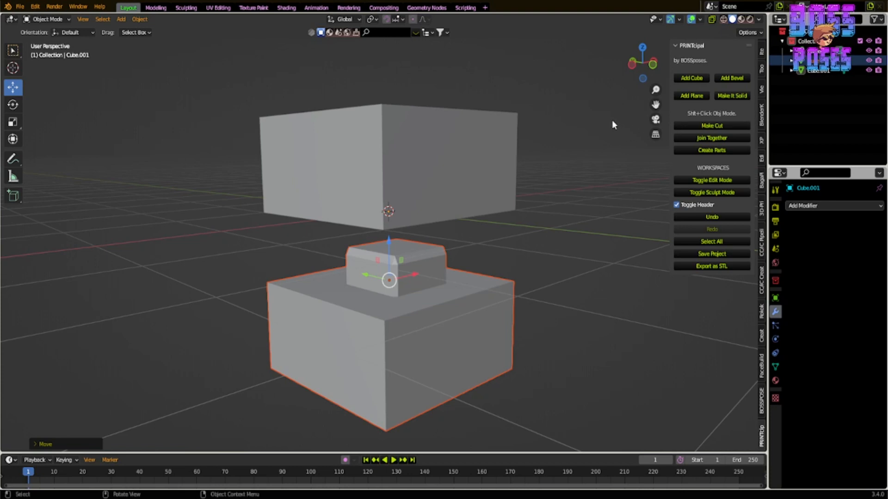
{"action": "mouse_move", "coordinate": [606, 135]}
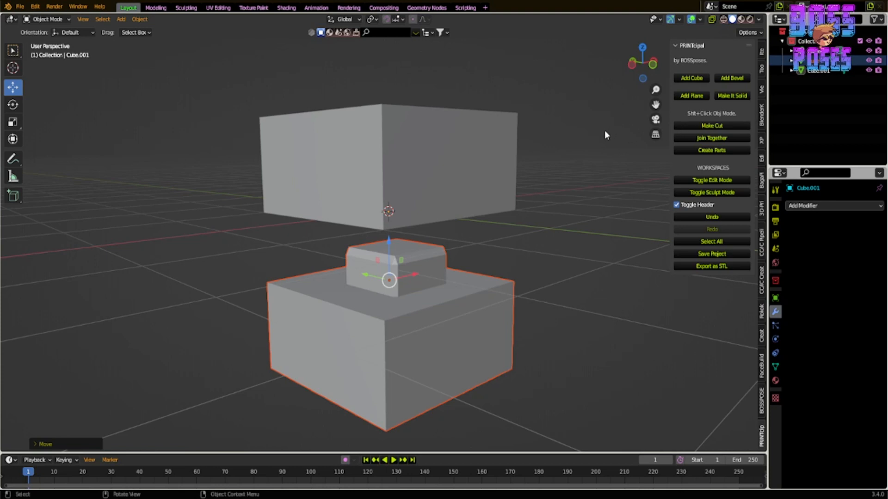
{"action": "mouse_move", "coordinate": [645, 159]}
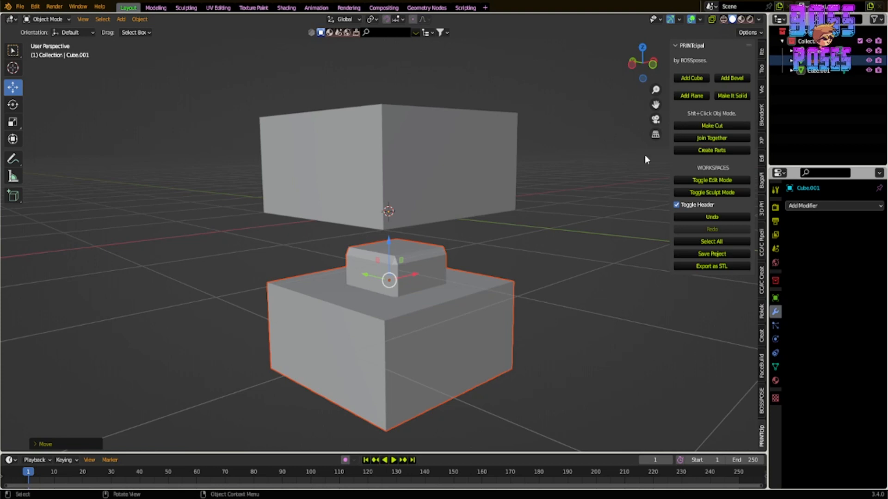
- Enter Sculpt Mode on the lower box half, then toggle back to Object Mode
{"action": "left_click", "coordinate": [712, 193]}
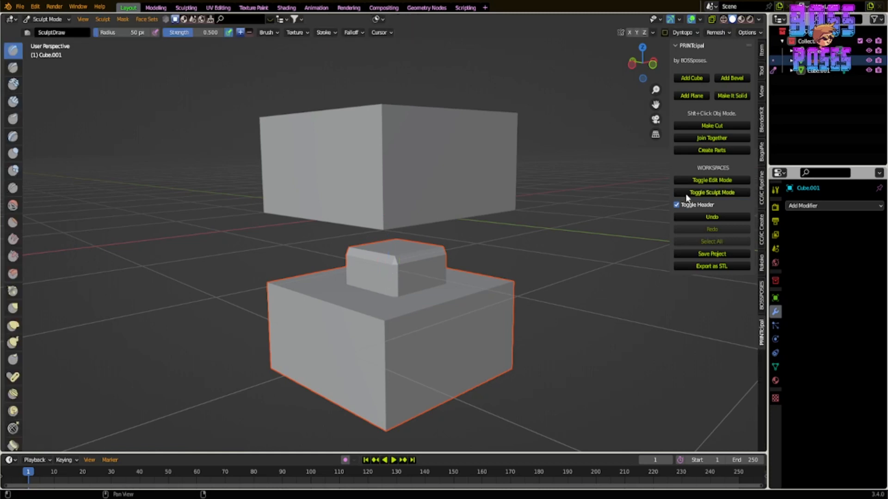
{"action": "mouse_move", "coordinate": [60, 93]}
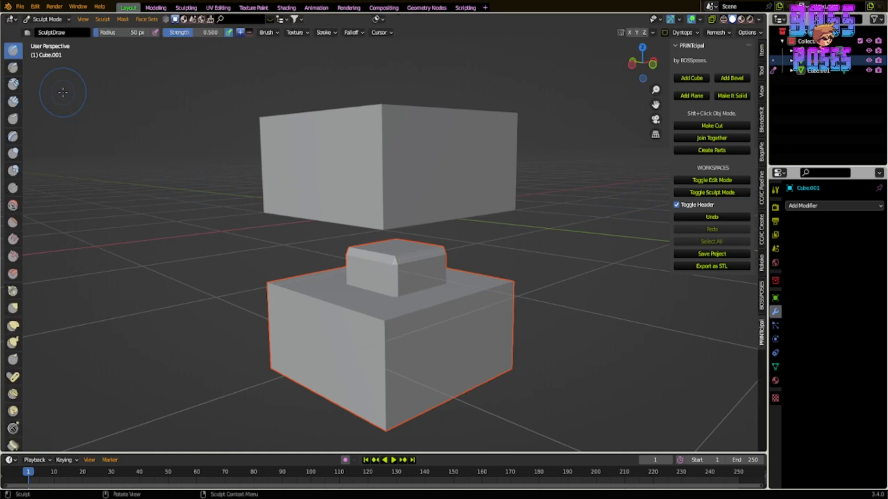
{"action": "mouse_move", "coordinate": [357, 156]}
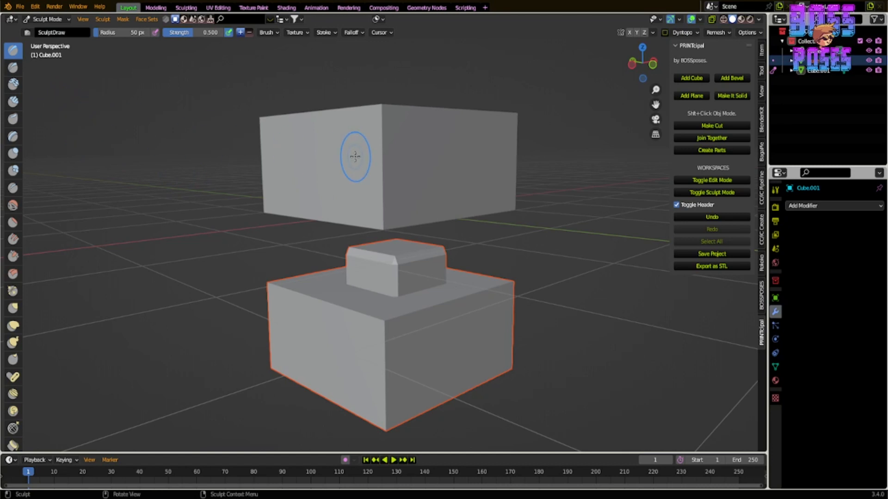
{"action": "mouse_move", "coordinate": [100, 99]}
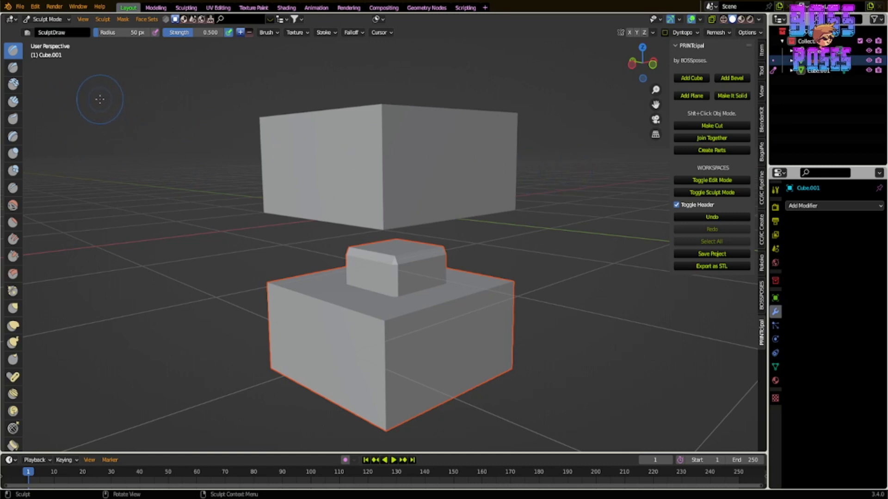
{"action": "mouse_move", "coordinate": [81, 75]}
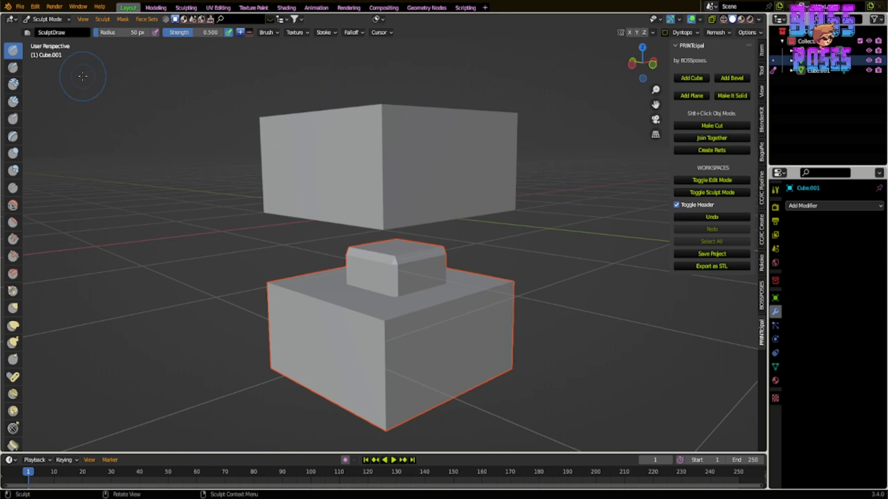
{"action": "mouse_move", "coordinate": [686, 180]}
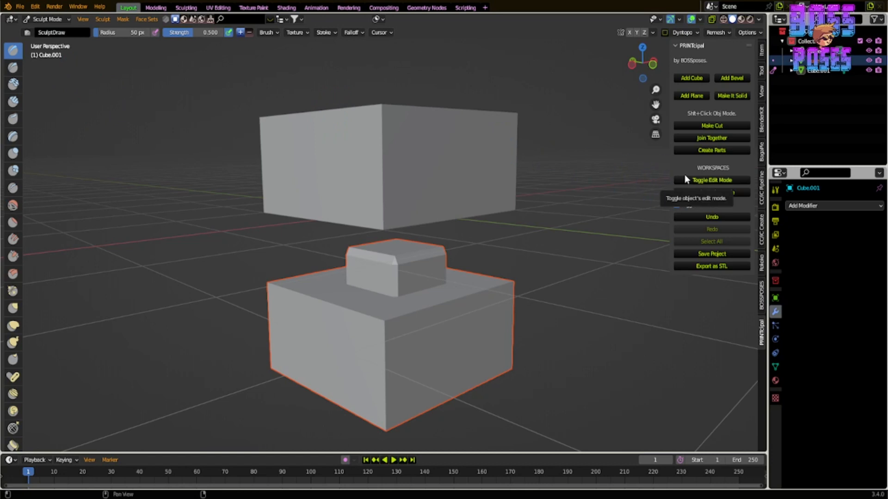
{"action": "left_click", "coordinate": [711, 180]}
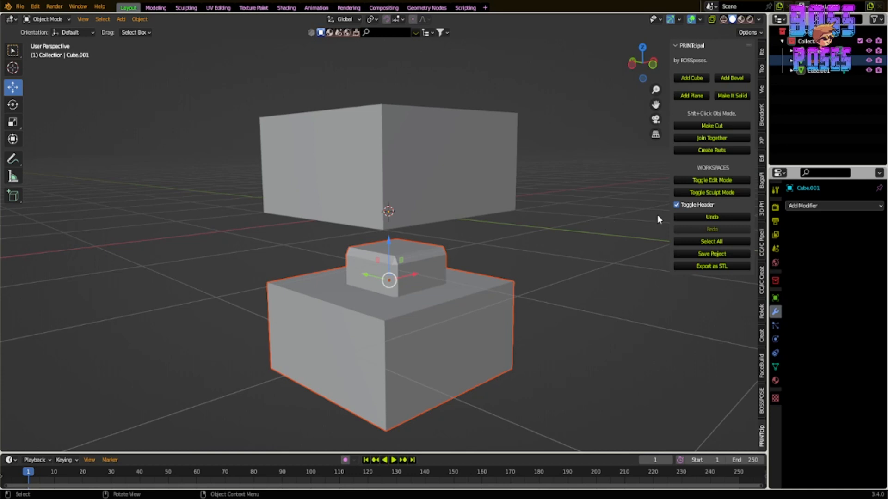
- Hide and re-show the viewport header, then enter Sculpt Mode on the lower half
{"action": "left_click", "coordinate": [676, 205]}
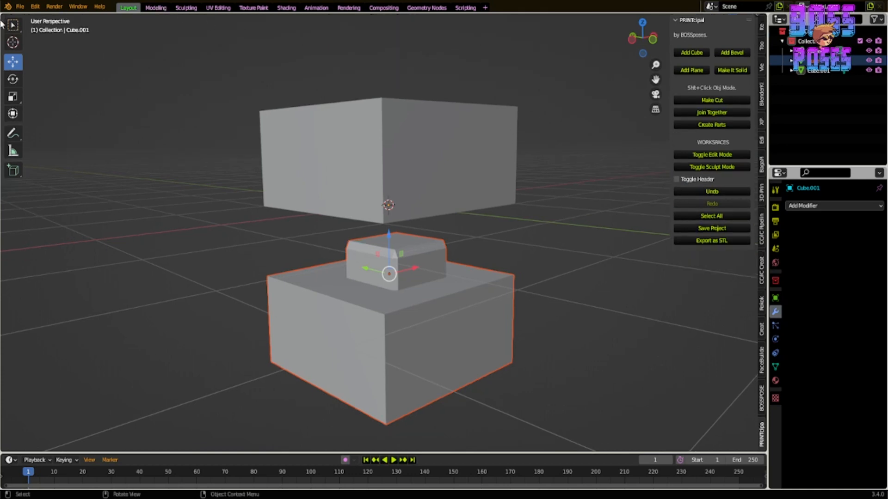
{"action": "left_click", "coordinate": [676, 179]}
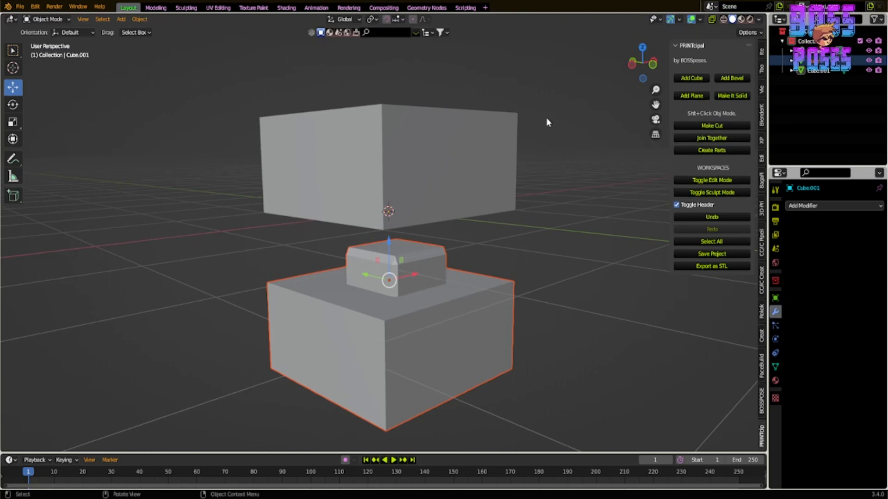
{"action": "mouse_move", "coordinate": [97, 85]}
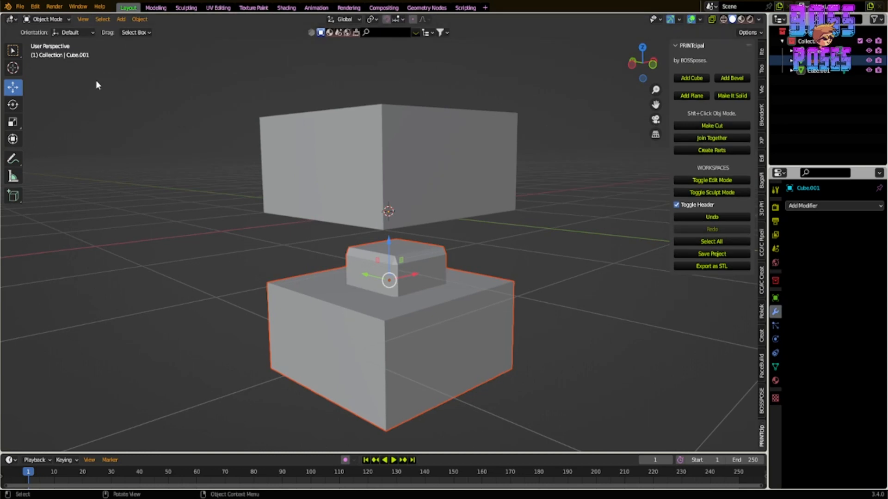
{"action": "left_click", "coordinate": [712, 192]}
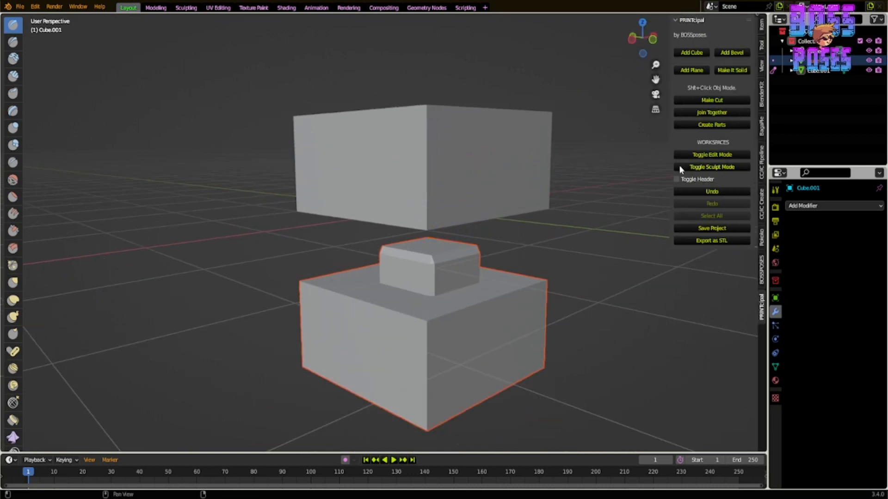
- Re-enable Toggle Header so the sculpt brush settings header is visible
{"action": "left_click", "coordinate": [711, 167]}
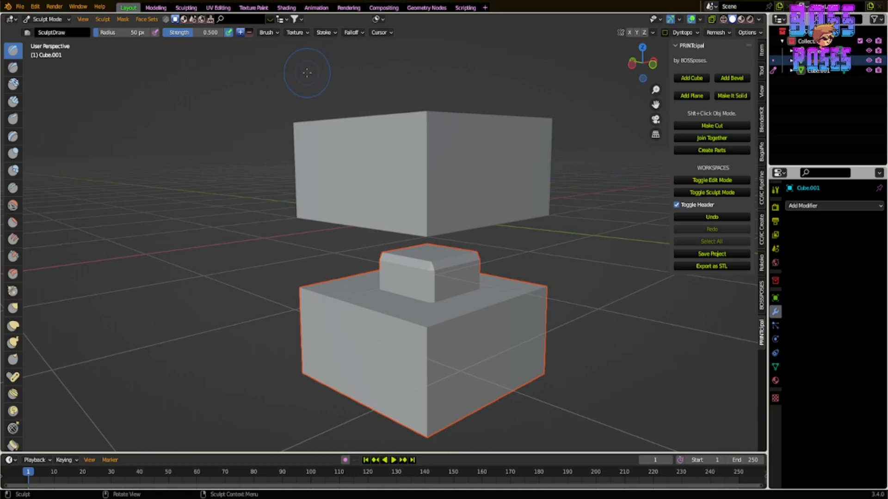
{"action": "mouse_move", "coordinate": [560, 208]}
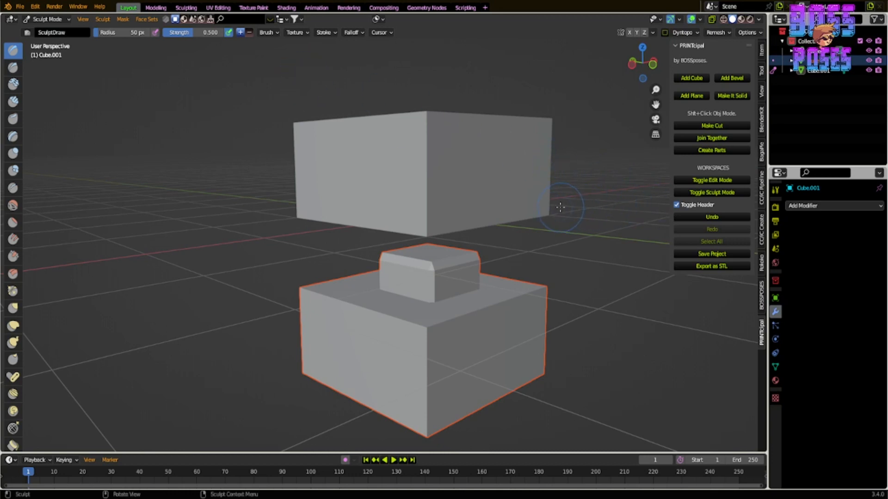
{"action": "mouse_move", "coordinate": [54, 51]}
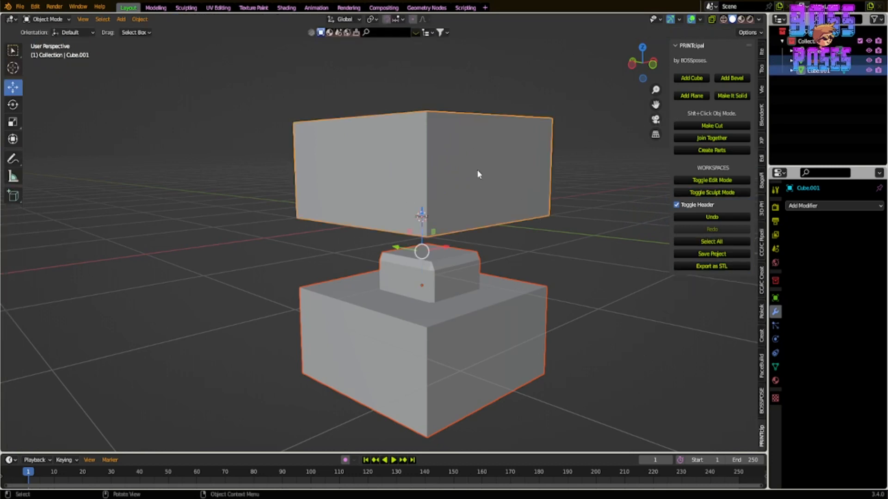
{"action": "mouse_move", "coordinate": [624, 243]}
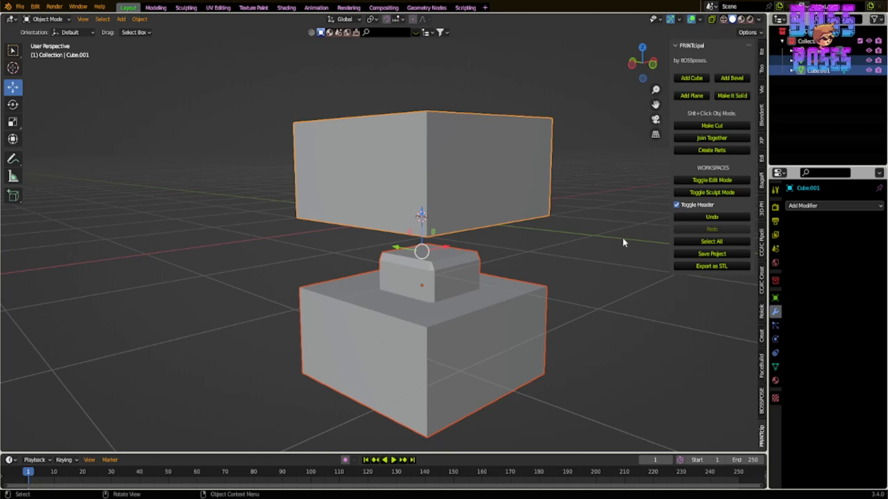
{"action": "mouse_move", "coordinate": [565, 157]}
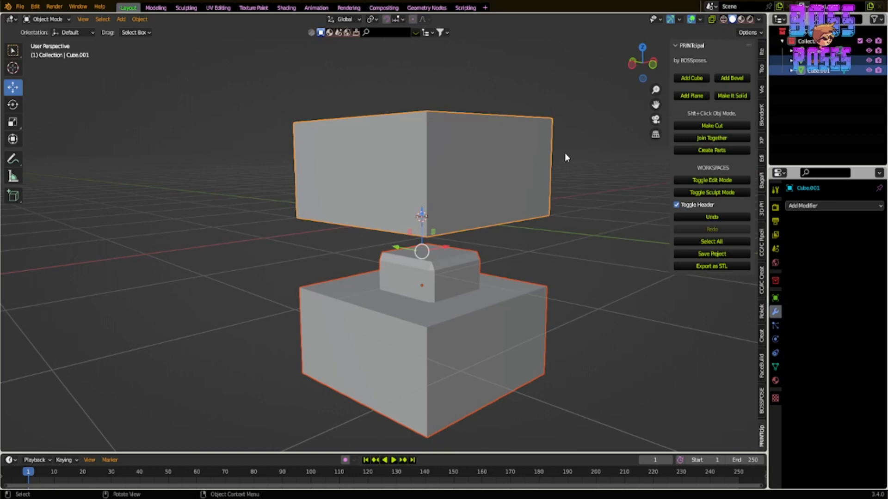
{"action": "mouse_move", "coordinate": [659, 221]}
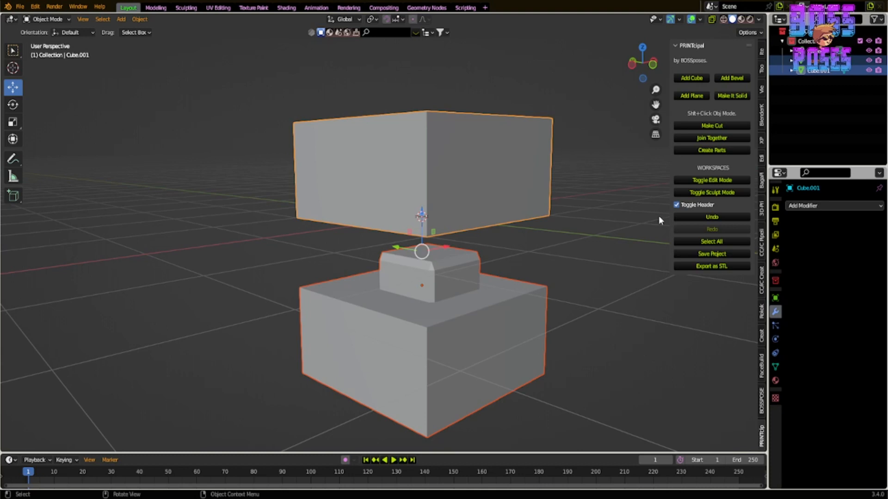
{"action": "mouse_move", "coordinate": [663, 221]}
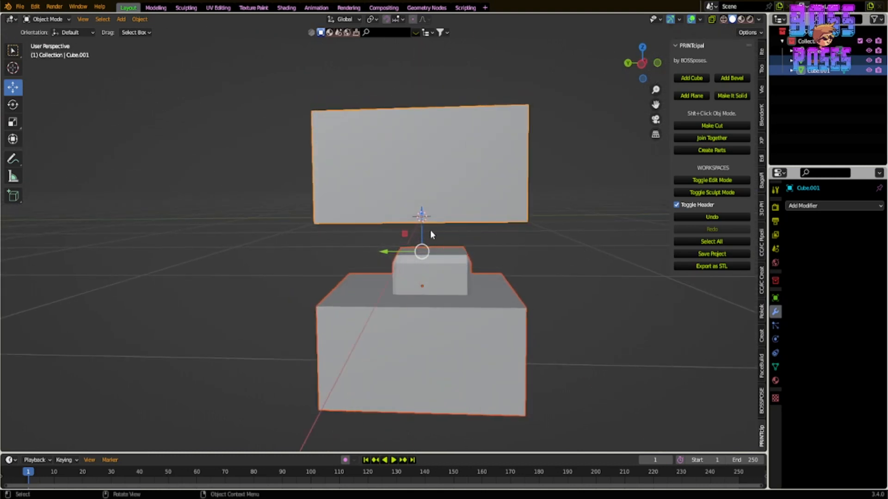
{"action": "mouse_move", "coordinate": [372, 251]}
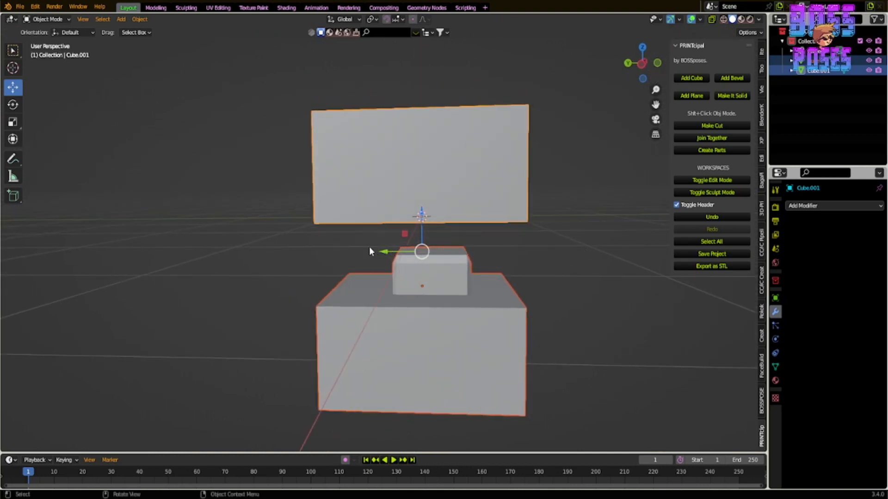